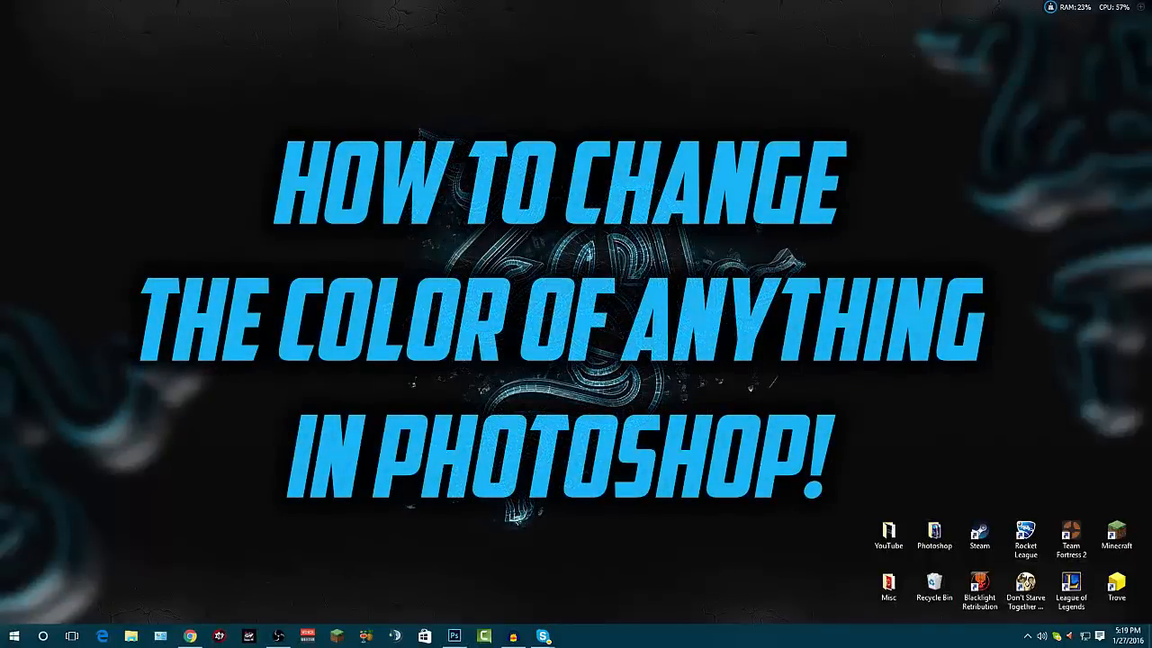
Step: Bring up Google Images in the browser and type the 'nissan 370z' query
left_click(454, 636)
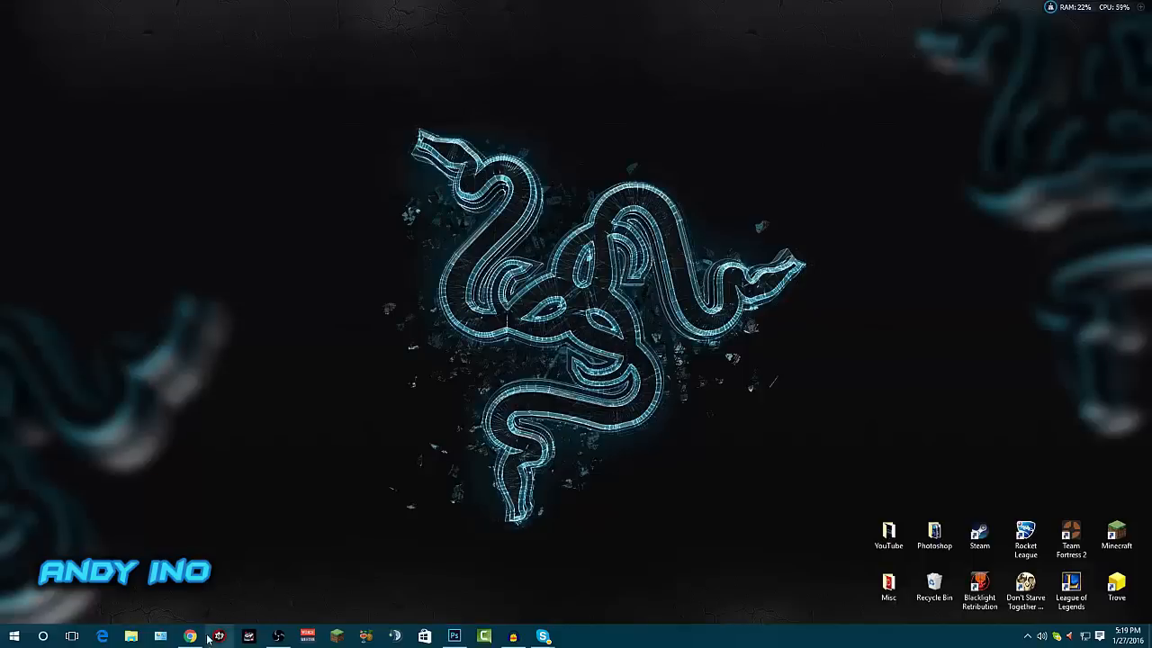
left_click(189, 636)
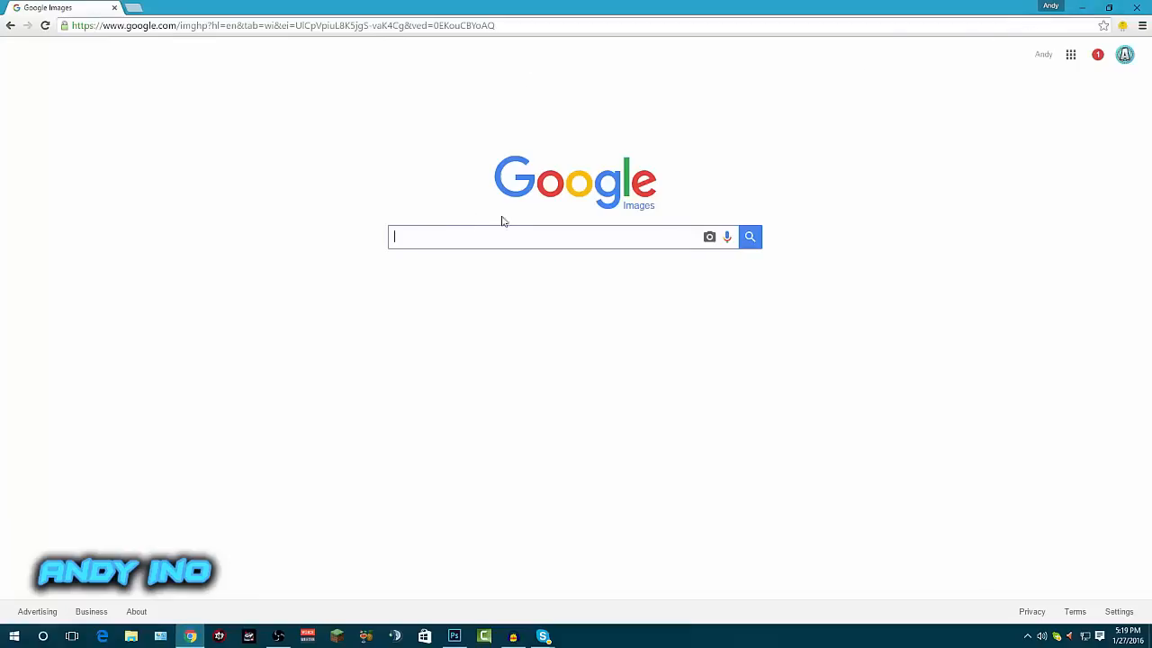
mouse_move(511, 219)
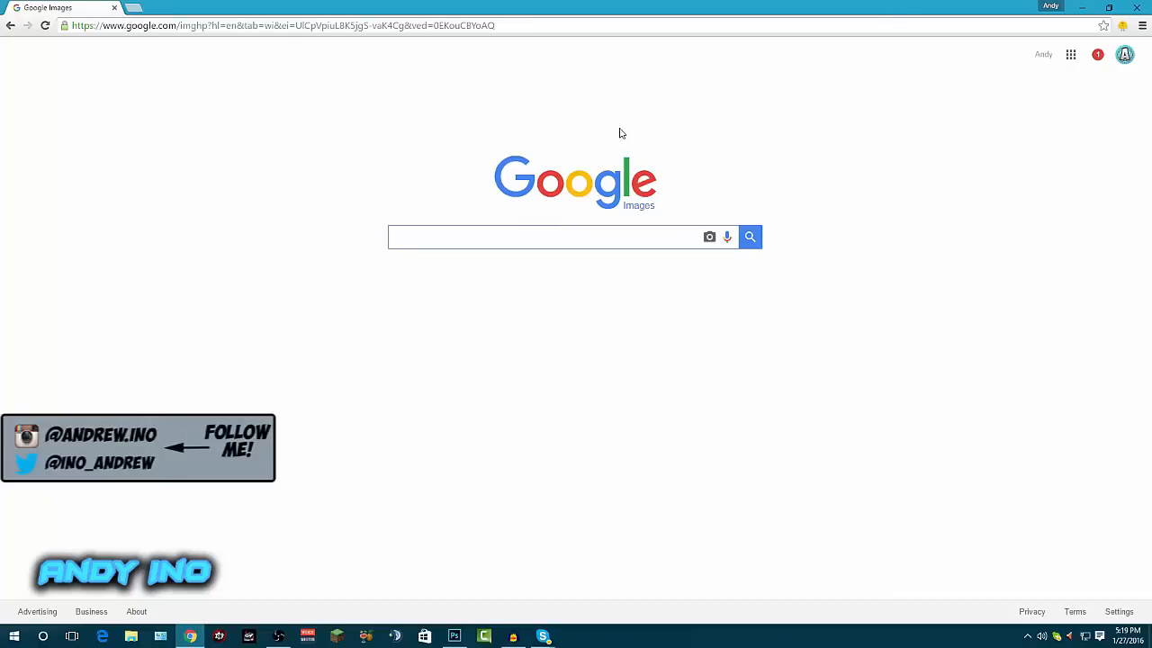
mouse_move(504, 263)
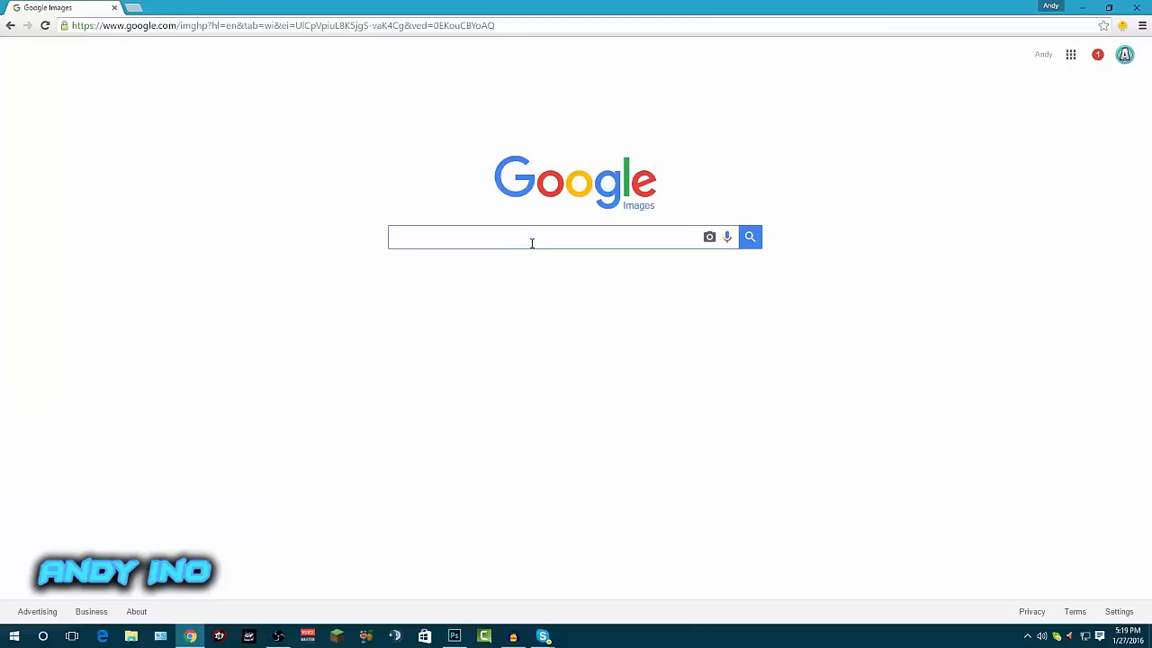
type("nissan 370z")
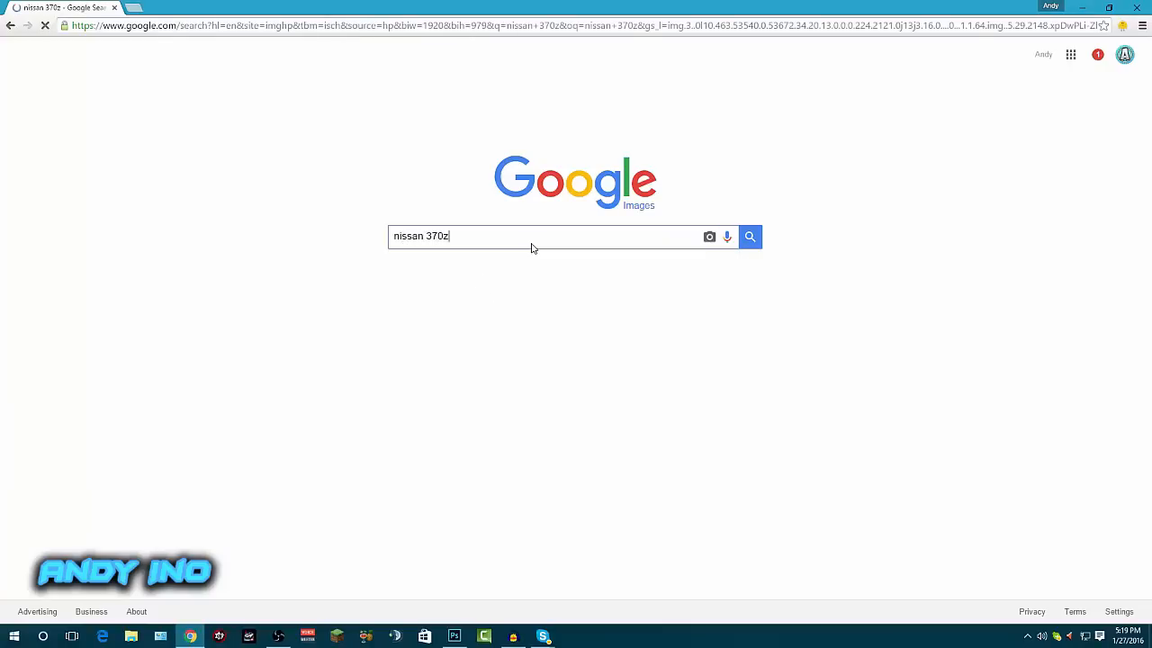
Step: Run the search, enlarge the white 370Z NISMO photo and save it into Pictures
left_click(750, 236)
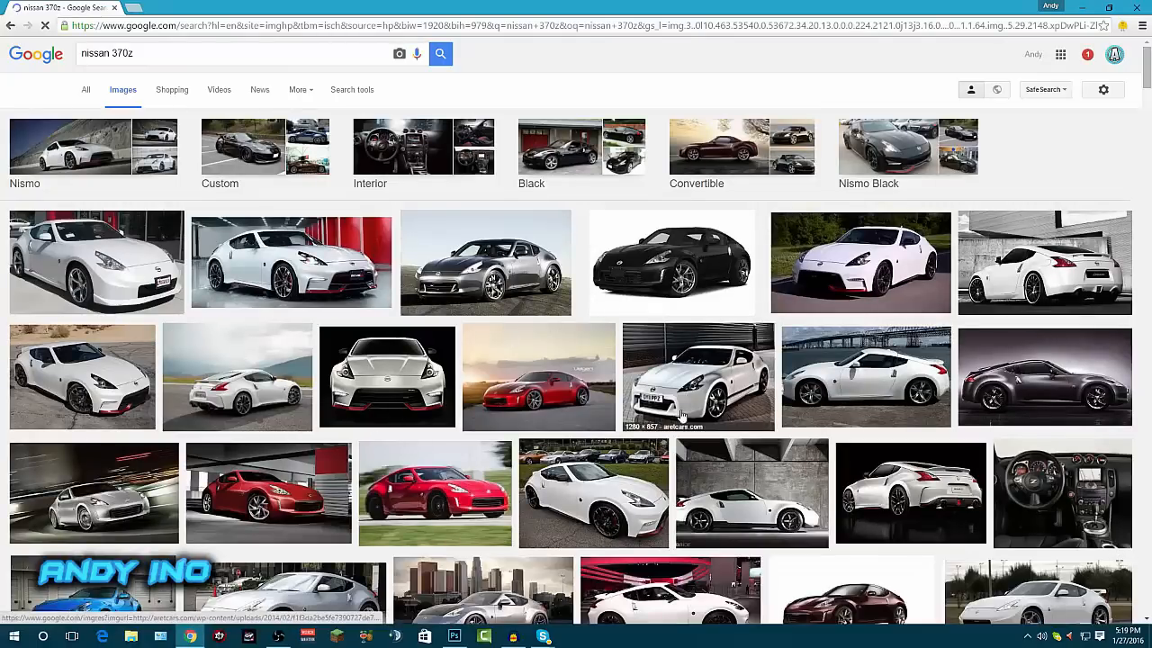
scroll("down", 3)
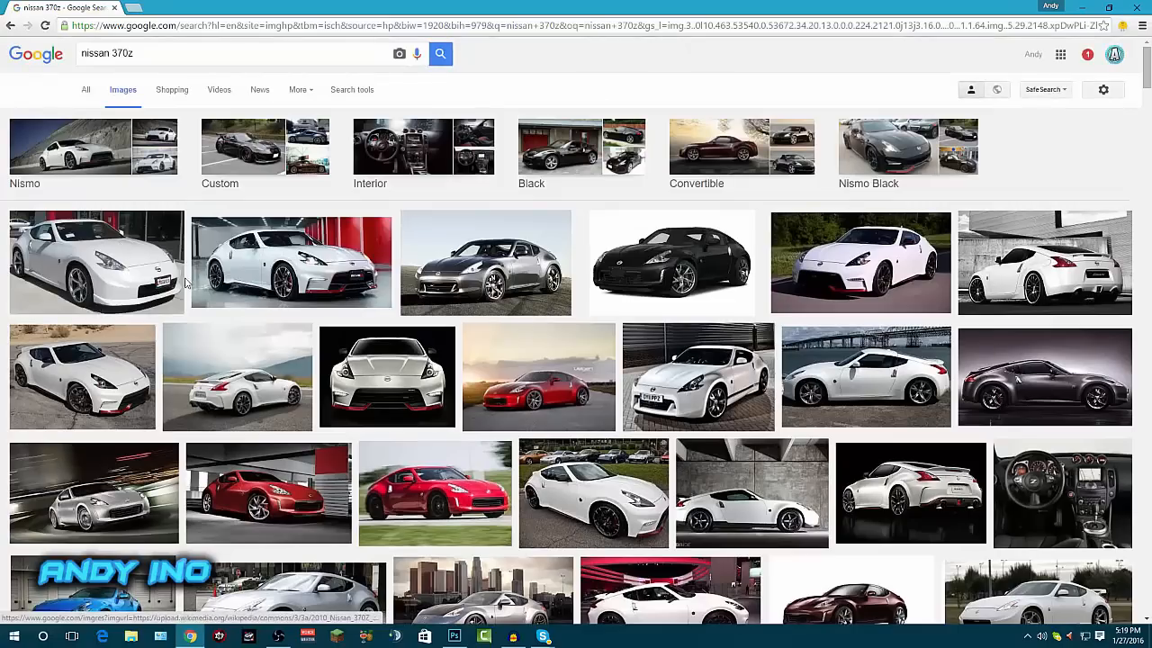
left_click(97, 262)
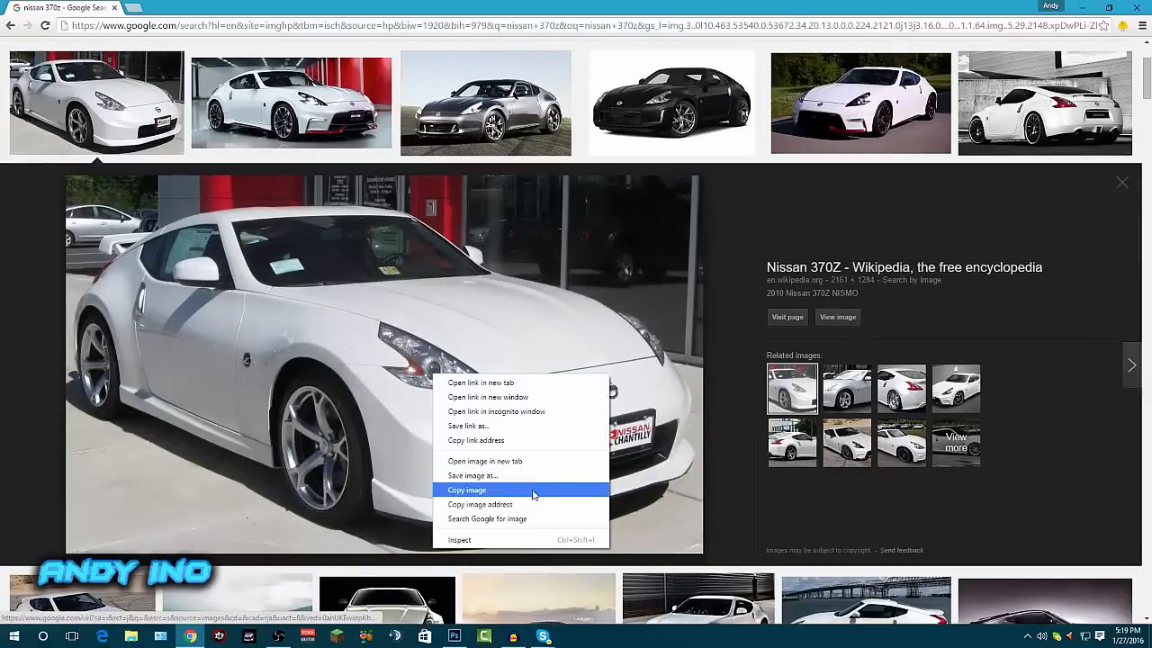
left_click(473, 475)
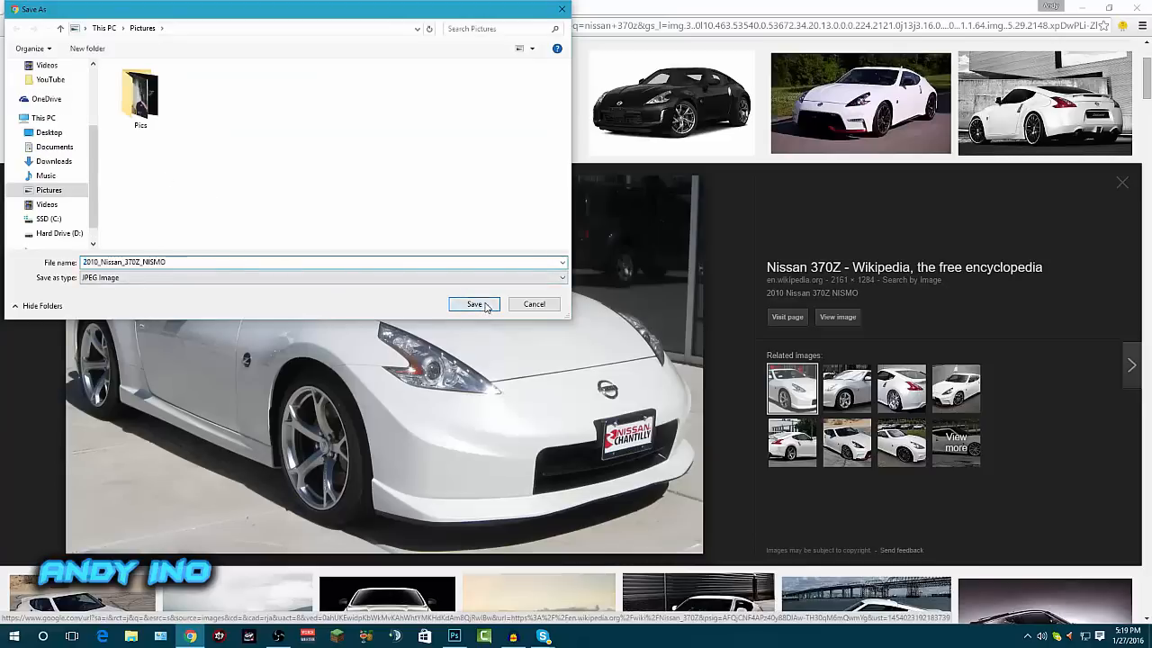
left_click(474, 303)
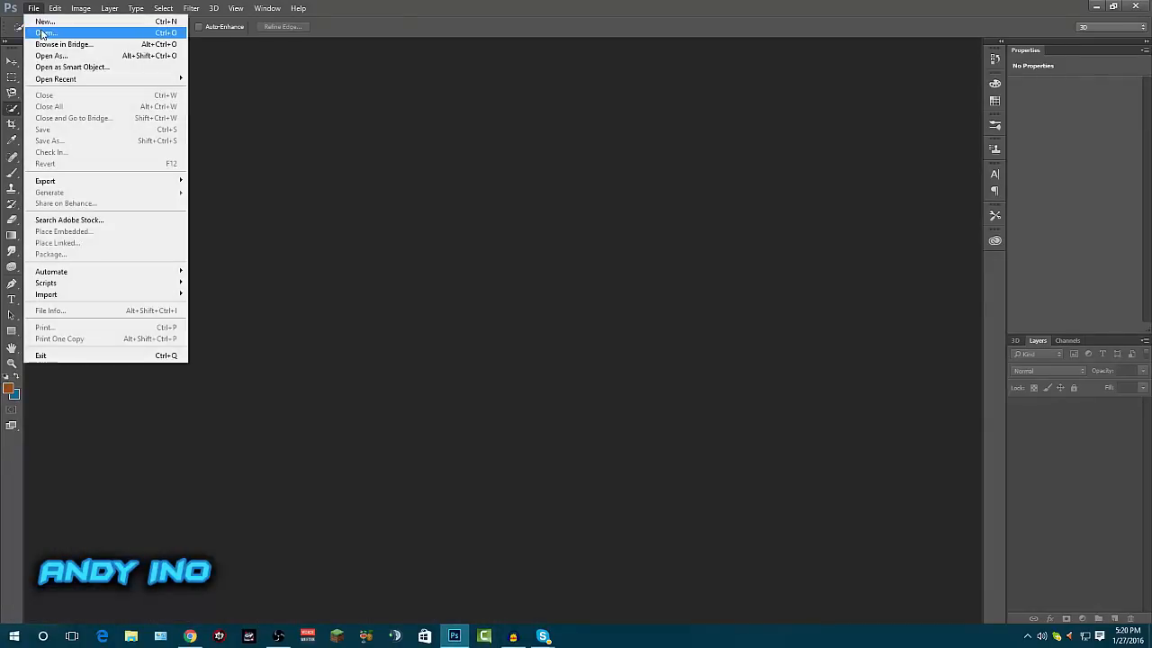
Step: Open the File menu to load the saved Nissan 370Z NISMO jpg
left_click(44, 33)
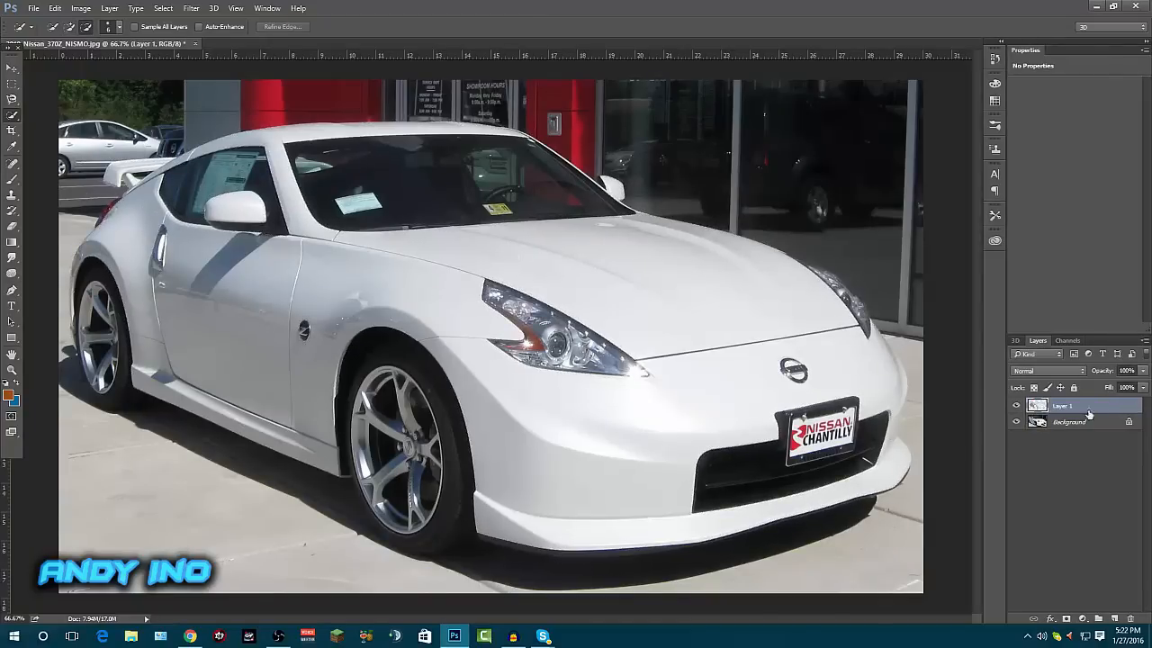
Step: Select Layer 1 and open its Layer Style dialog
left_click(1071, 422)
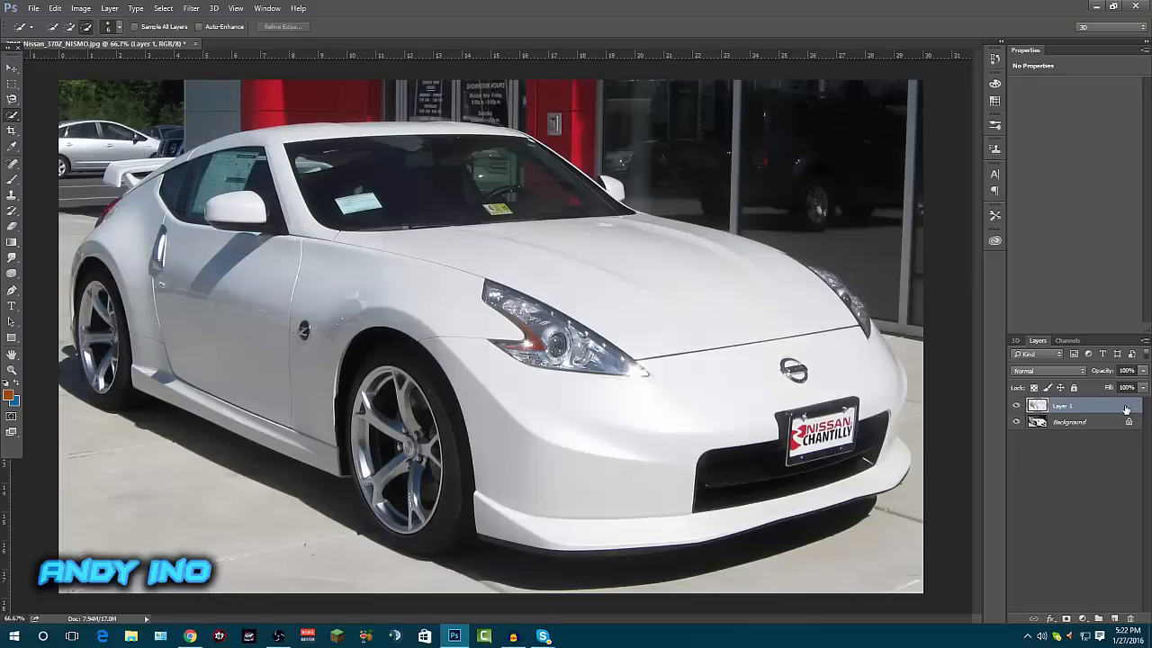
double_click(1062, 405)
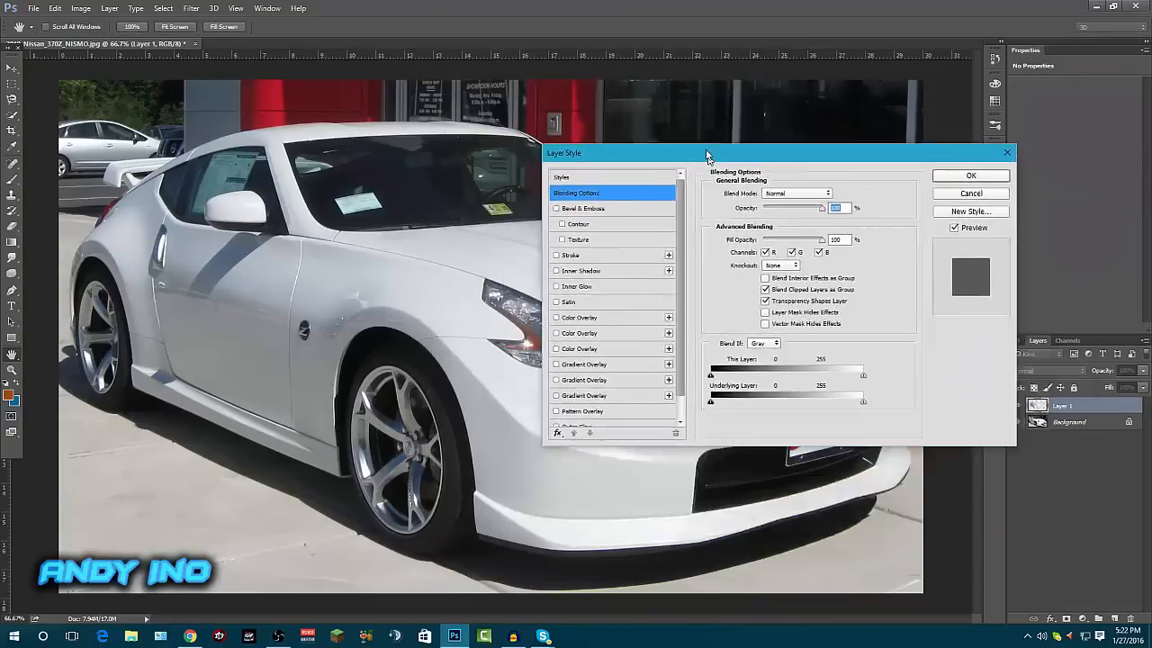
Step: Enable Color Overlay on Layer 1 with a bright blue colour
left_click(555, 280)
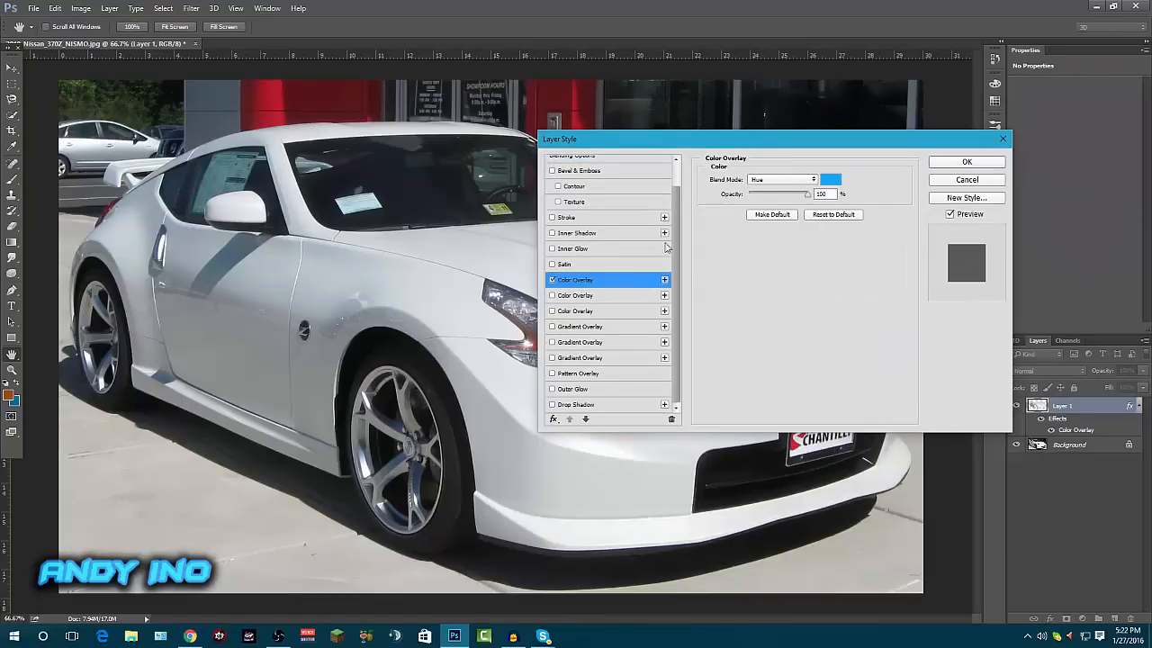
left_click(811, 179)
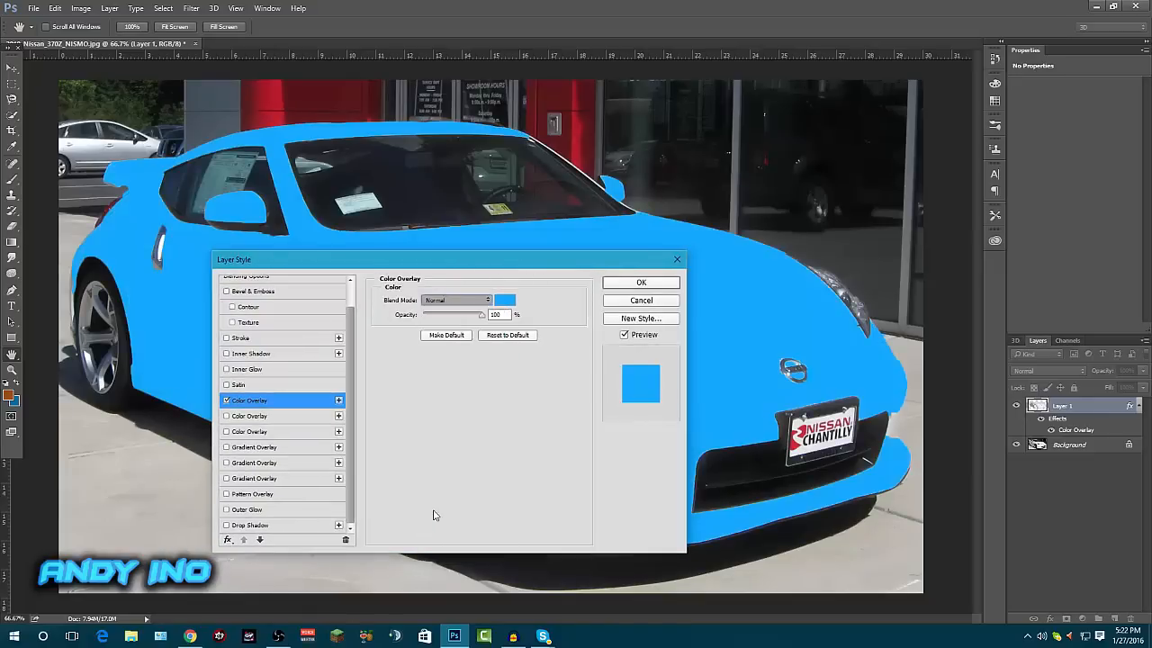
Step: Set the blue overlay to Darken blend mode and lower its opacity to 42%
left_click(457, 300)
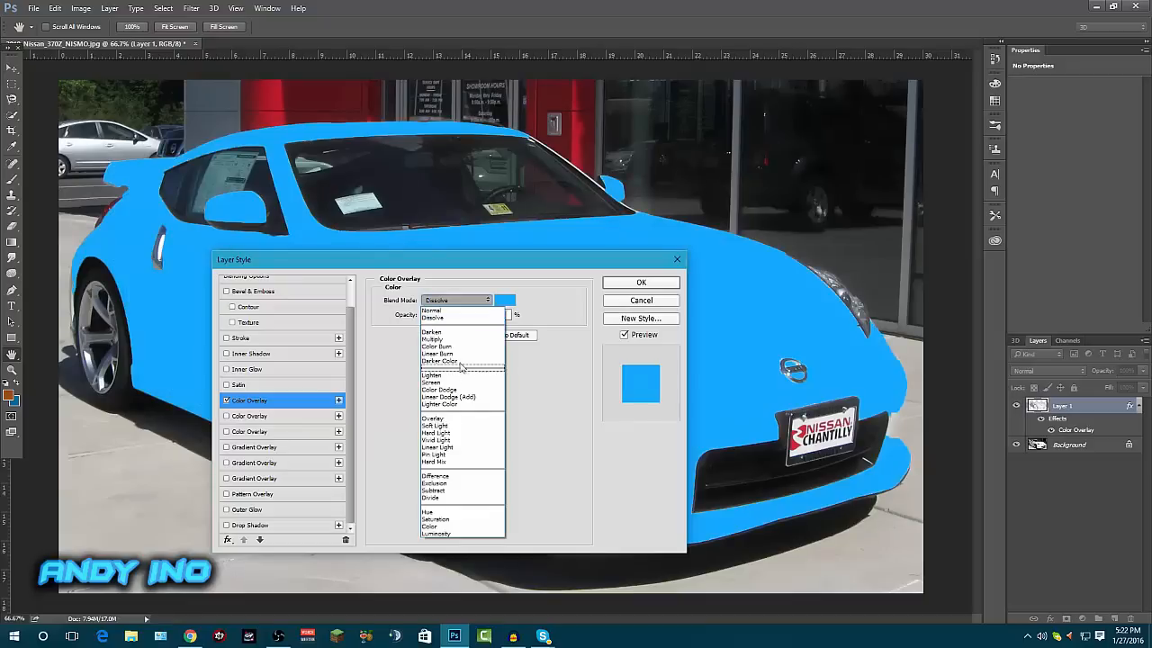
left_click(435, 300)
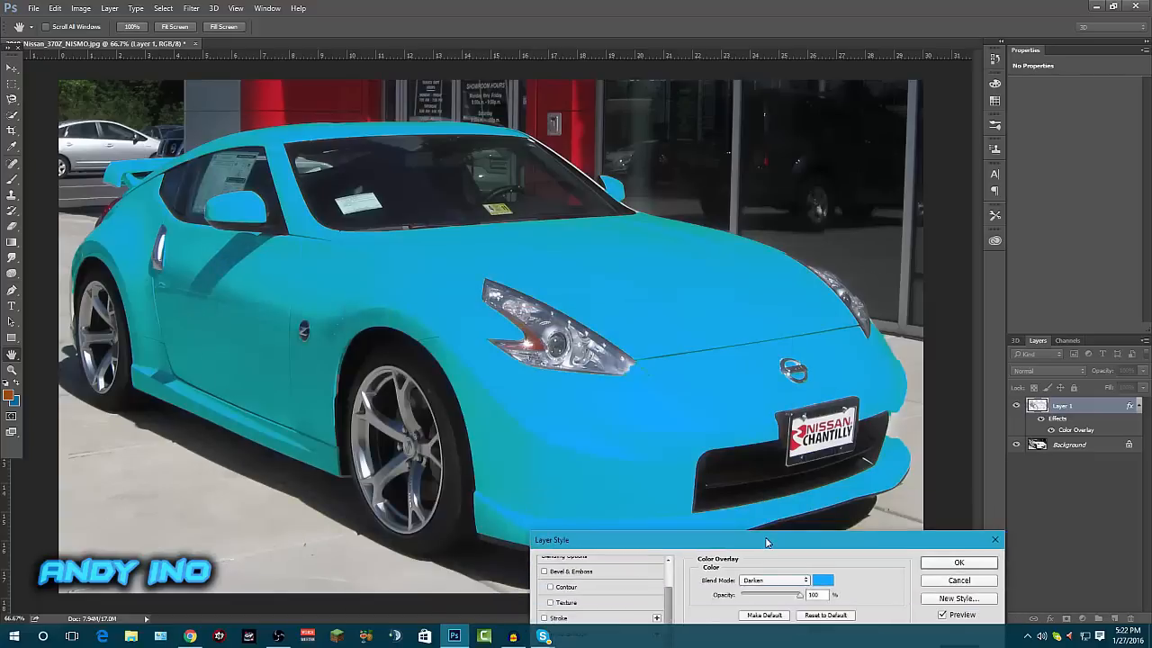
left_click_drag(766, 540, 680, 500)
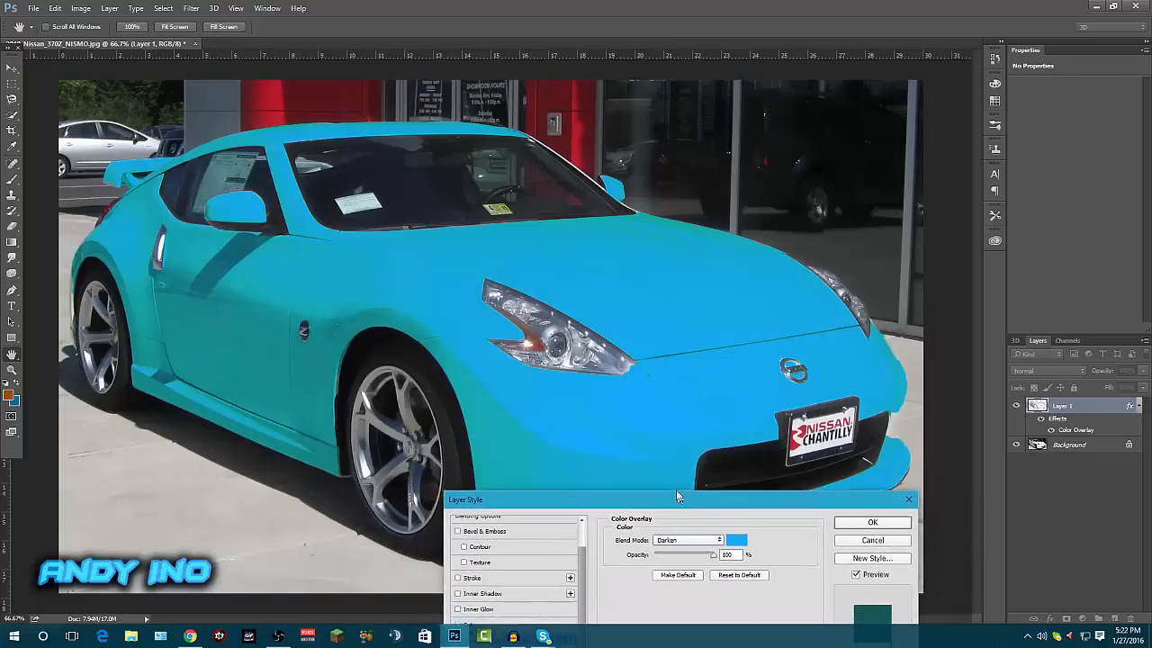
left_click_drag(679, 500, 692, 495)
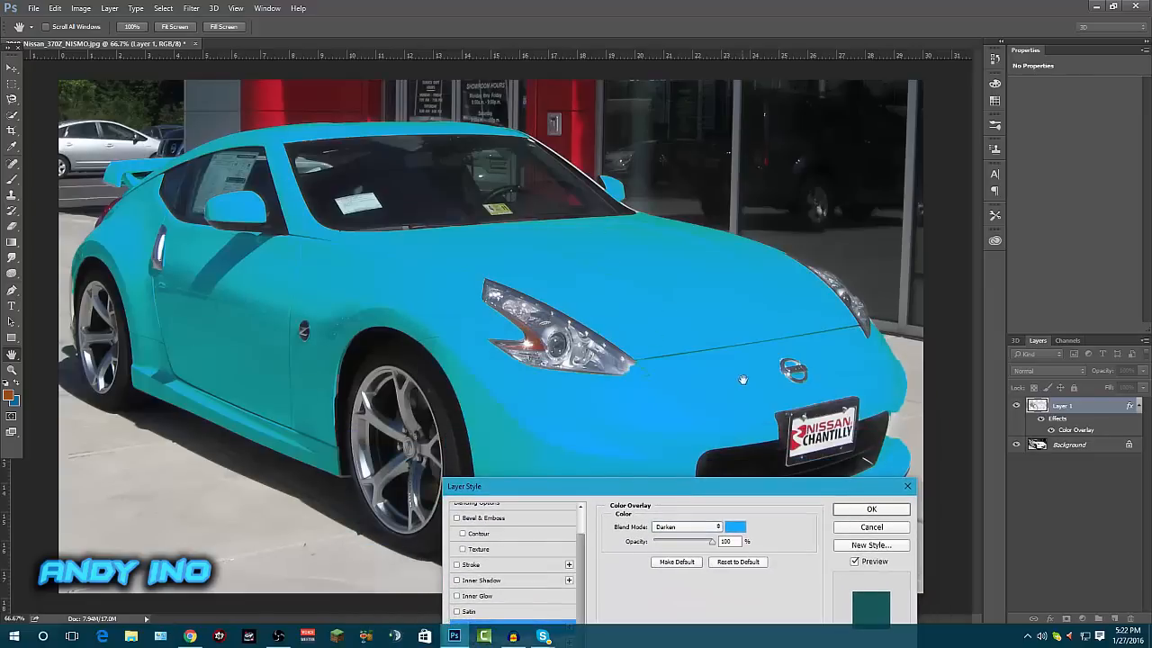
mouse_move(243, 298)
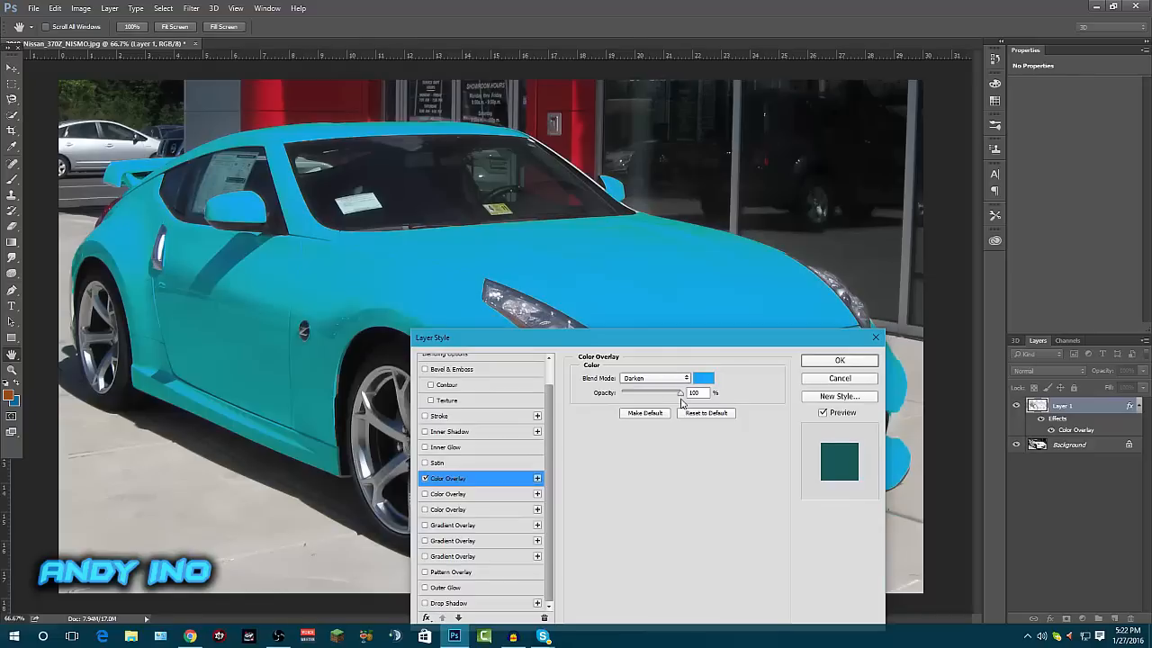
left_click_drag(680, 394, 648, 394)
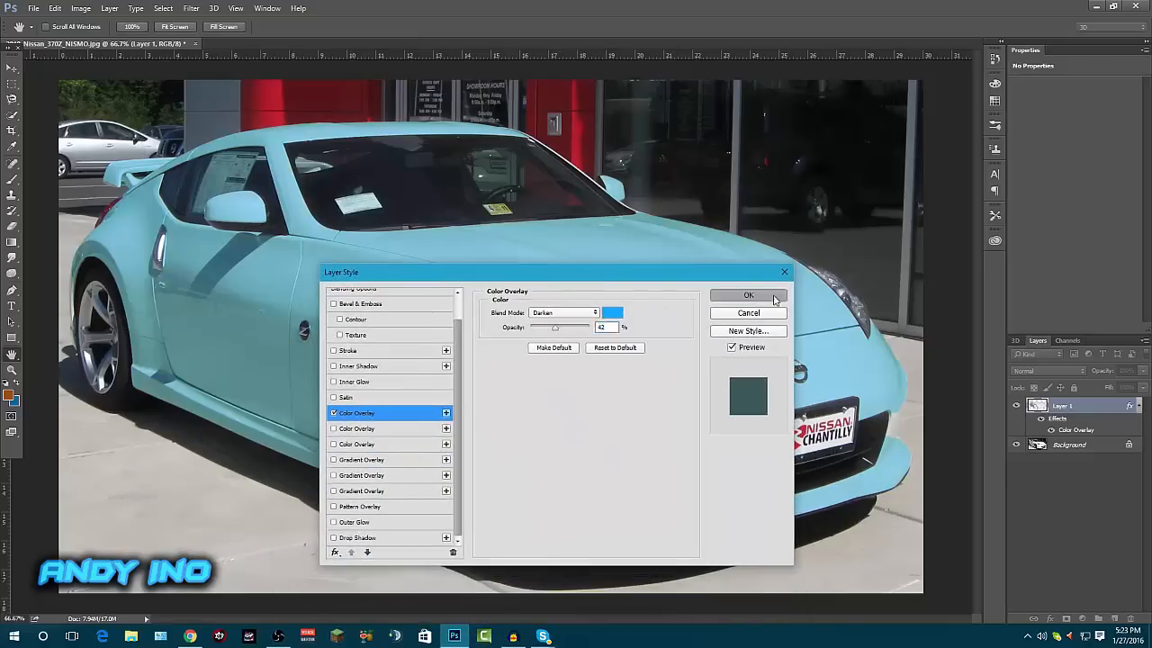
left_click(748, 295)
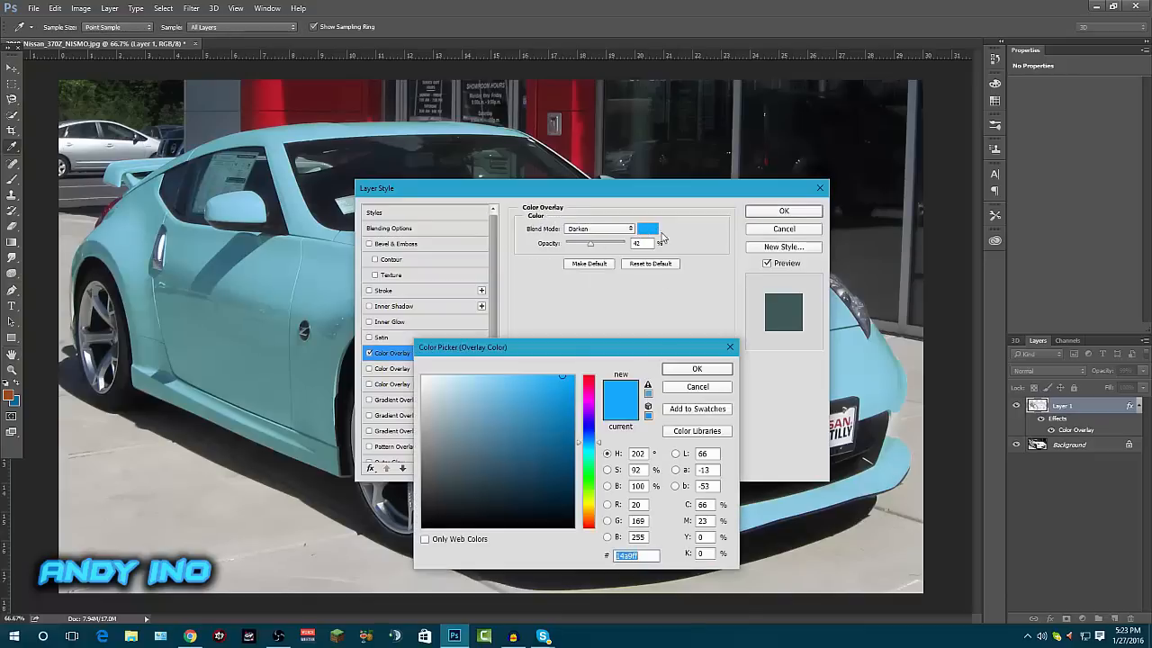
left_click(696, 368)
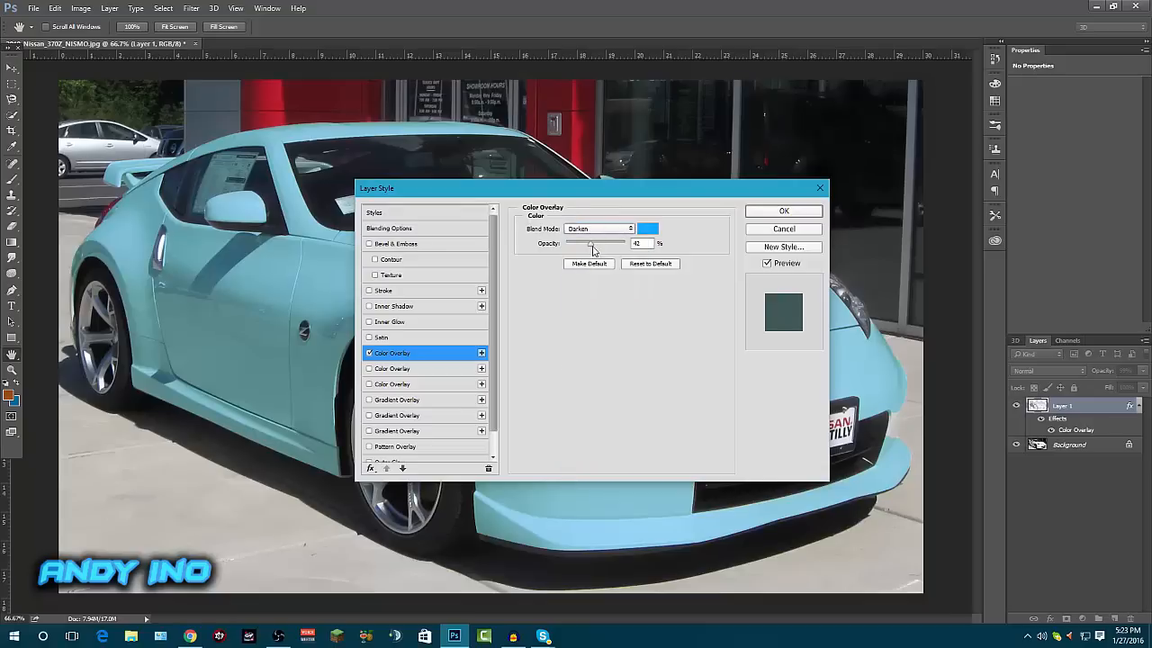
left_click_drag(592, 244, 625, 244)
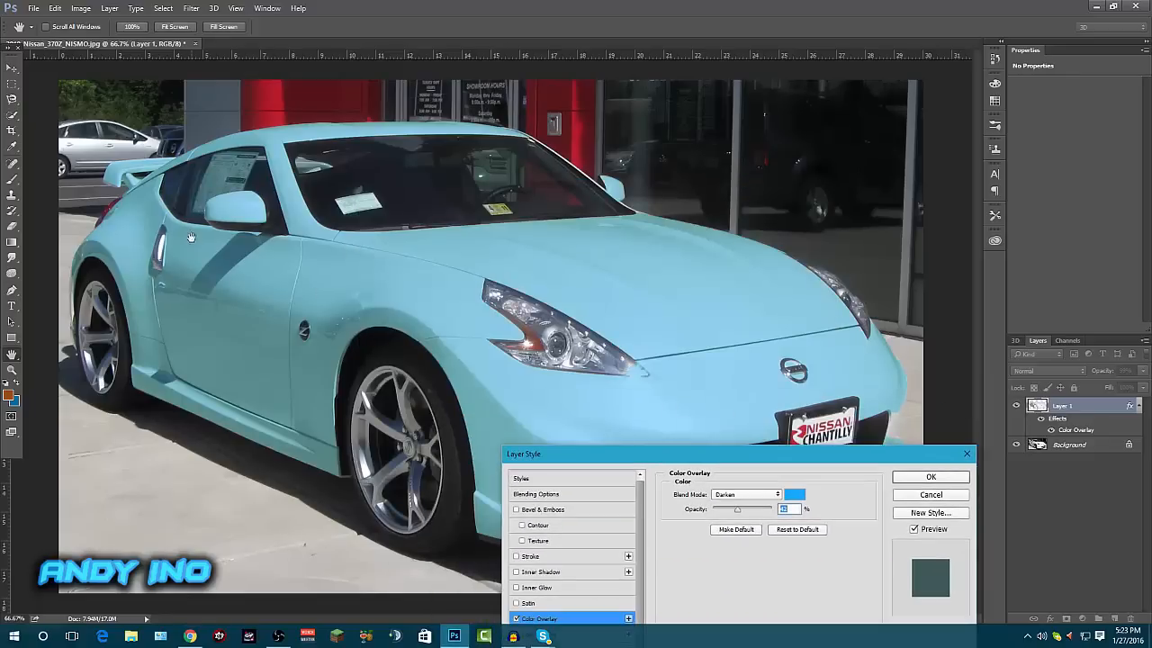
mouse_move(694, 459)
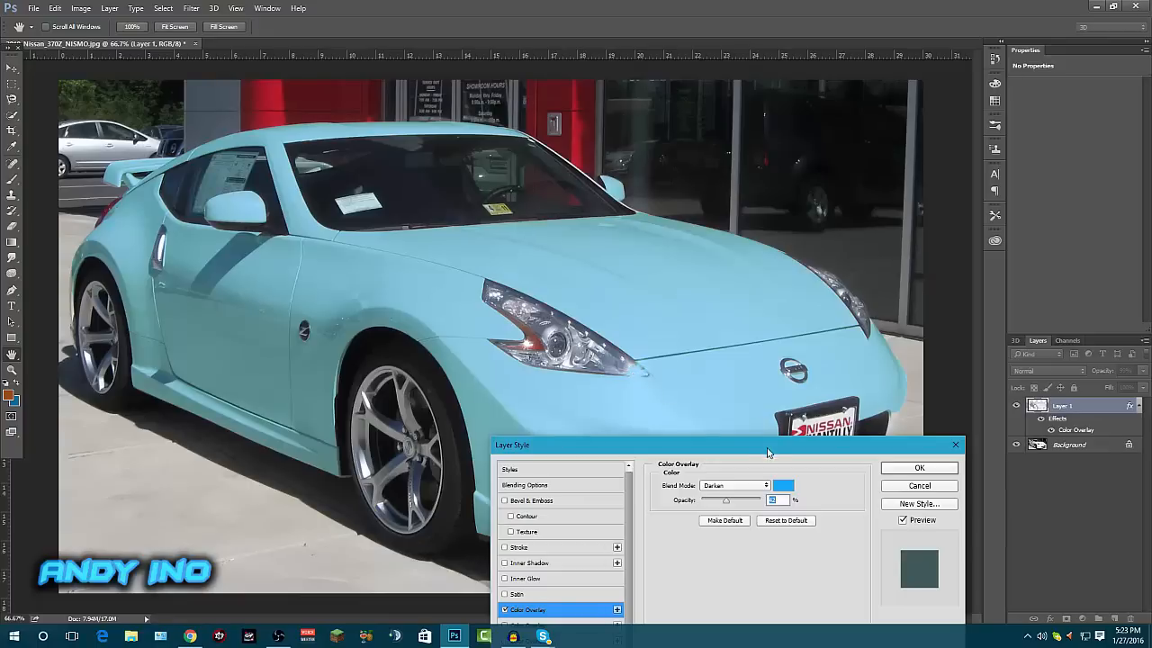
left_click_drag(769, 444, 832, 341)
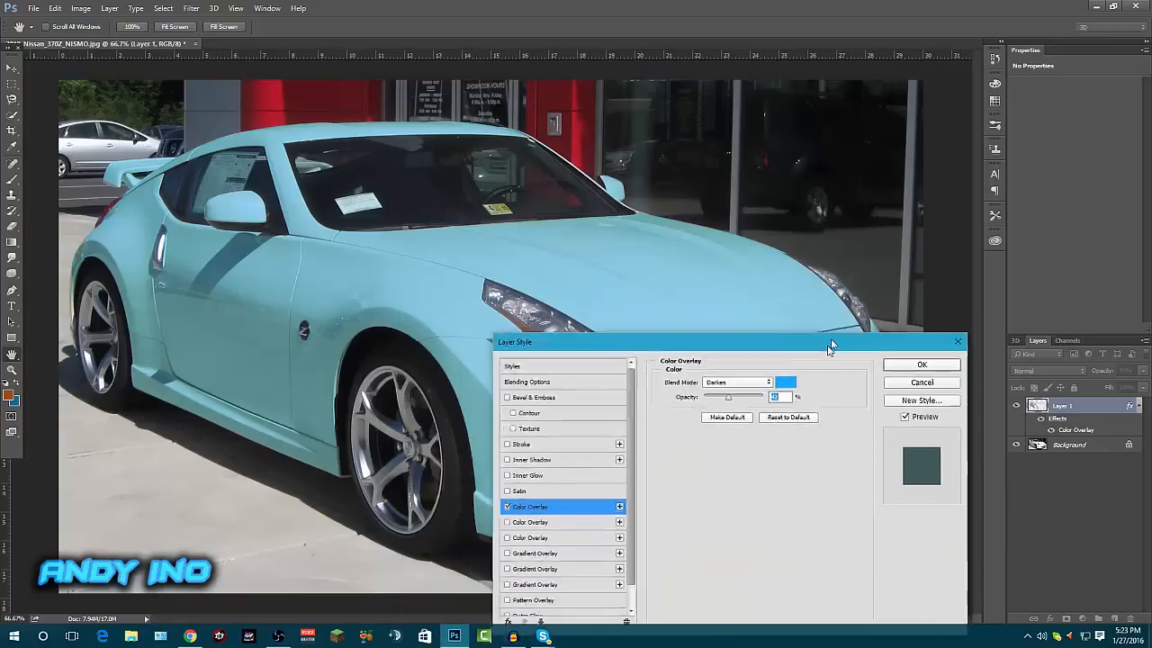
left_click_drag(828, 344, 621, 315)
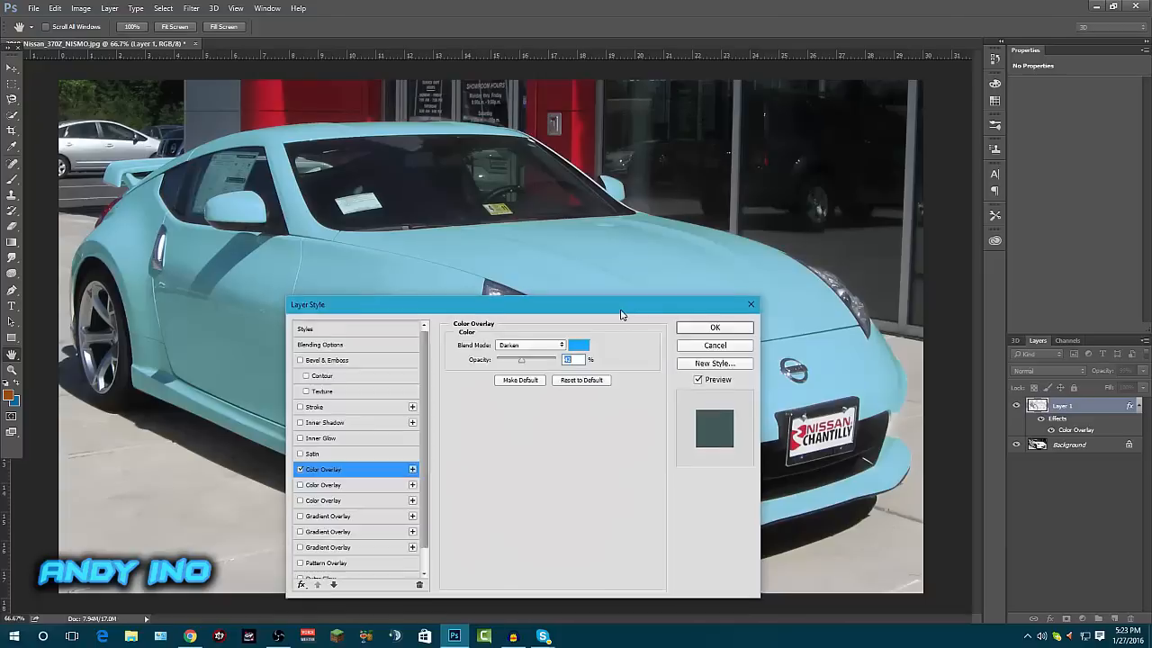
left_click_drag(620, 304, 561, 165)
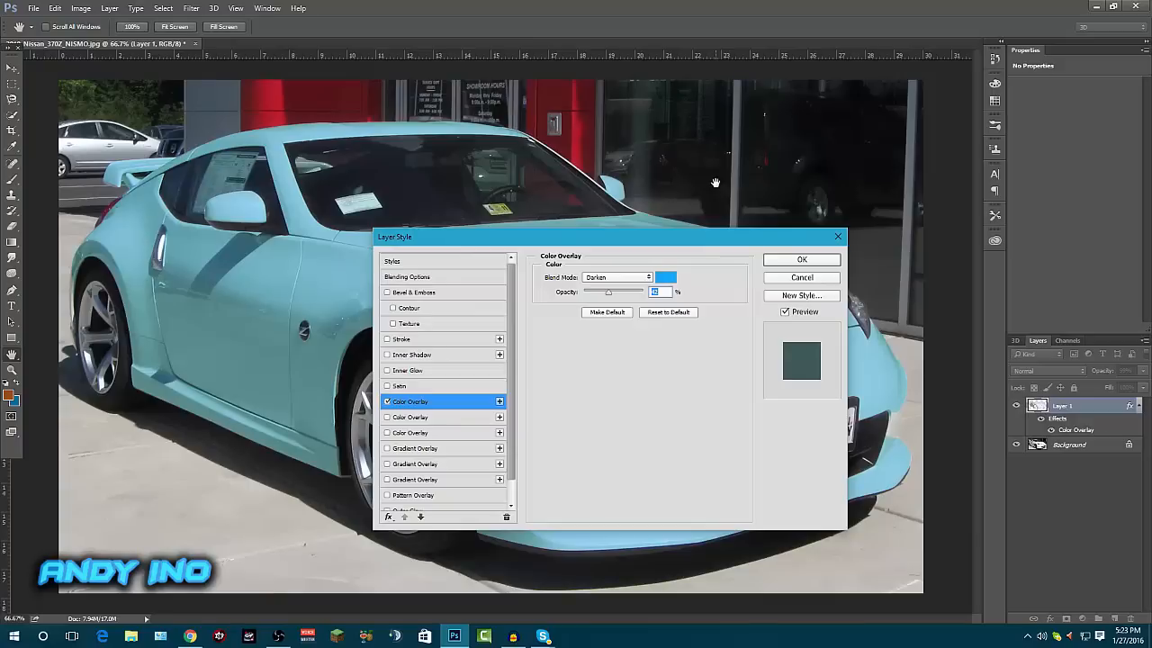
mouse_move(750, 150)
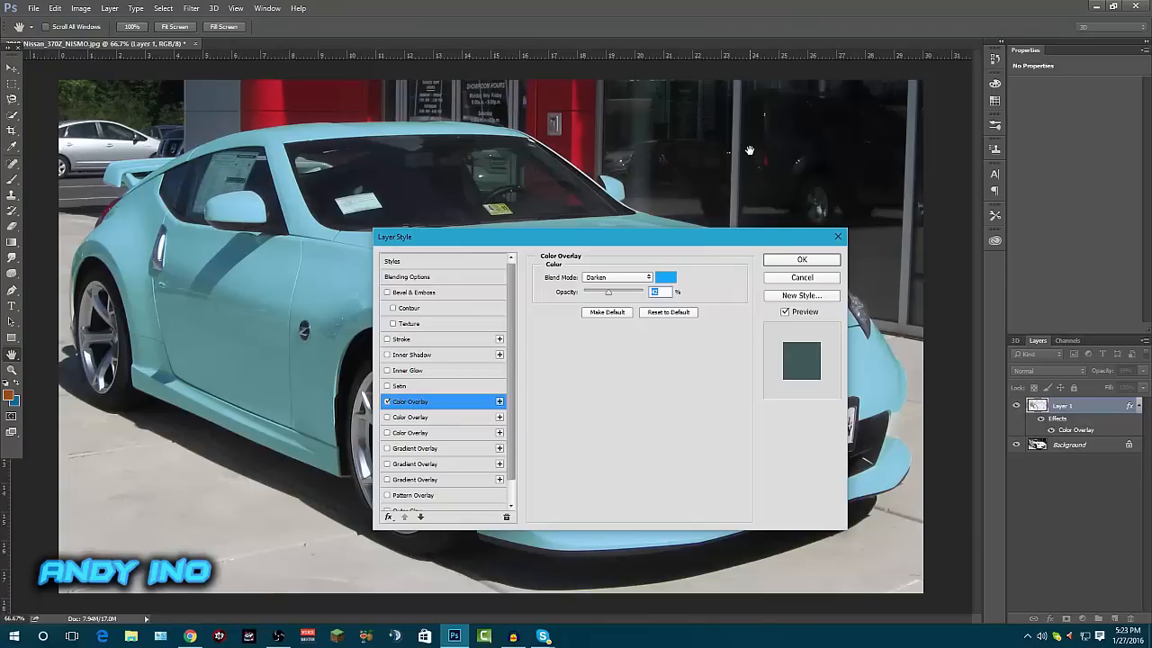
mouse_move(765, 145)
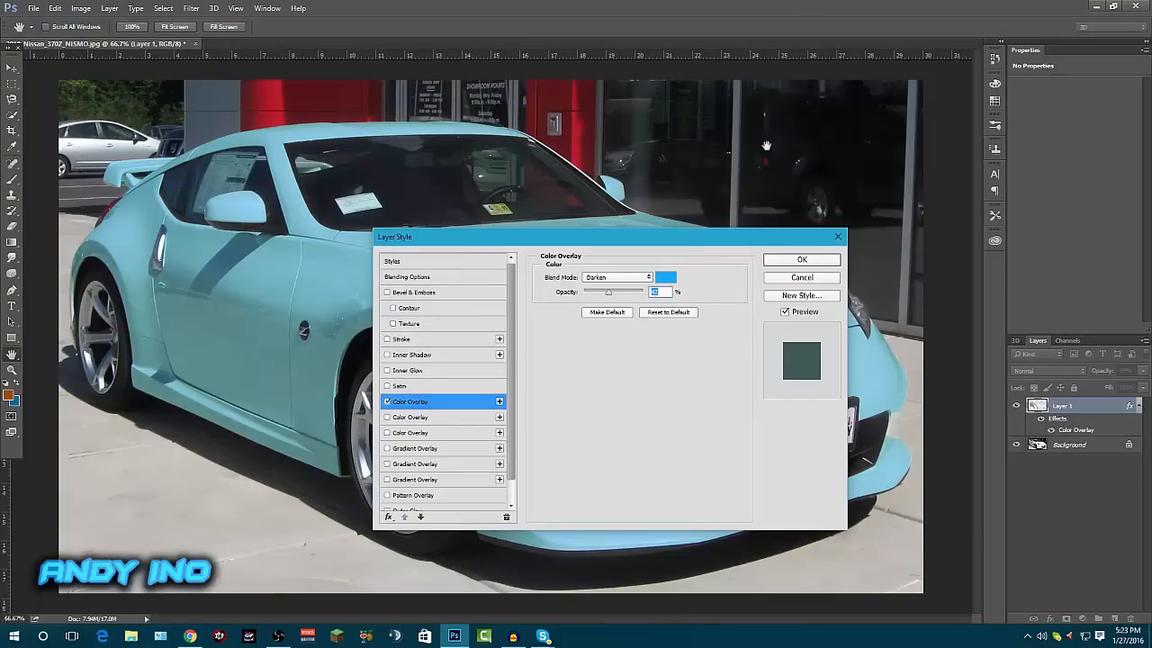
Step: Confirm the Color Overlay style and undo the stray brush stroke on the hood
left_click(800, 260)
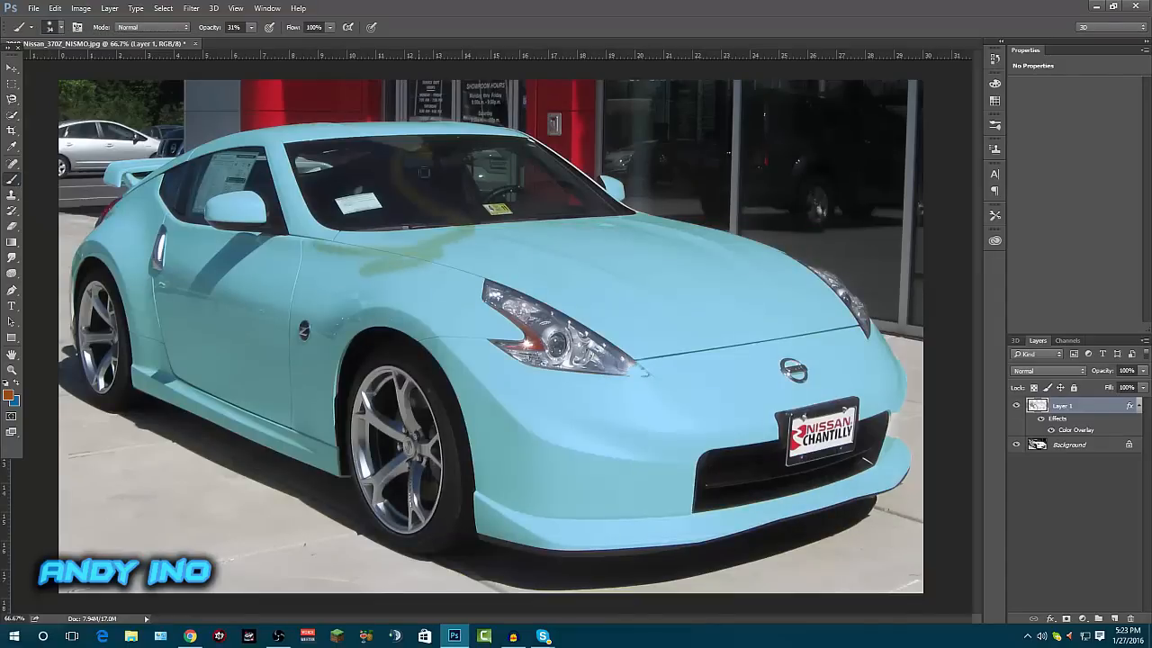
left_click(55, 8)
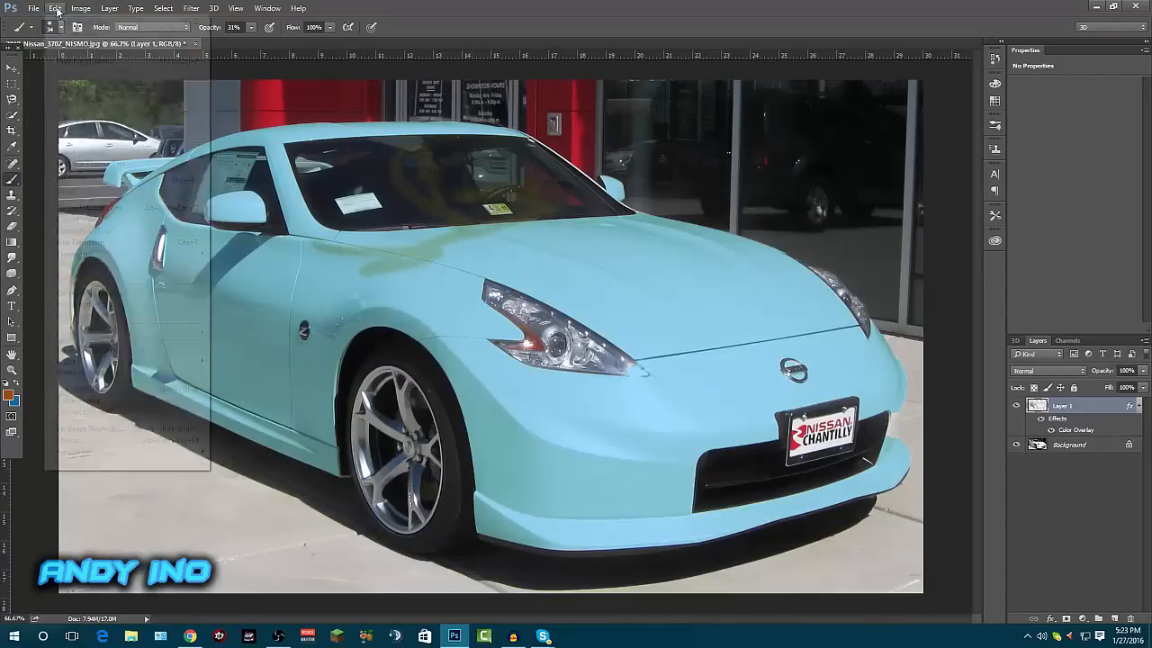
left_click(55, 8)
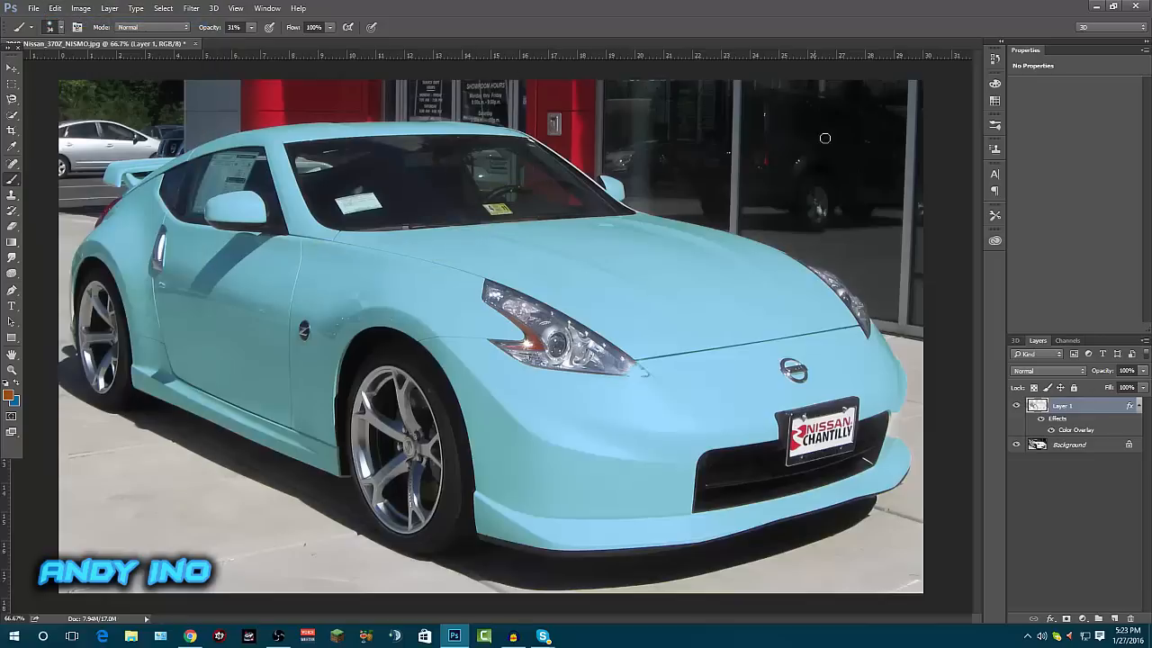